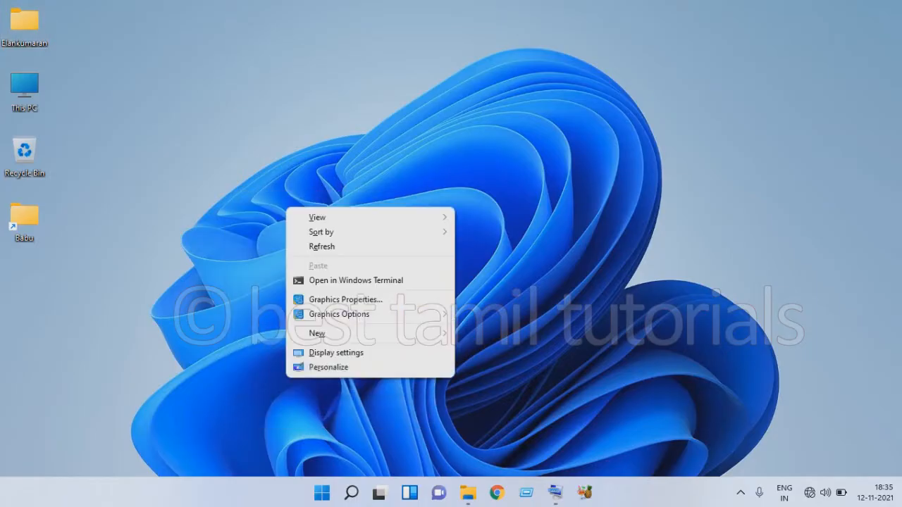
Choose Personalize from the desktop context menu to launch Settings
left_click(336, 353)
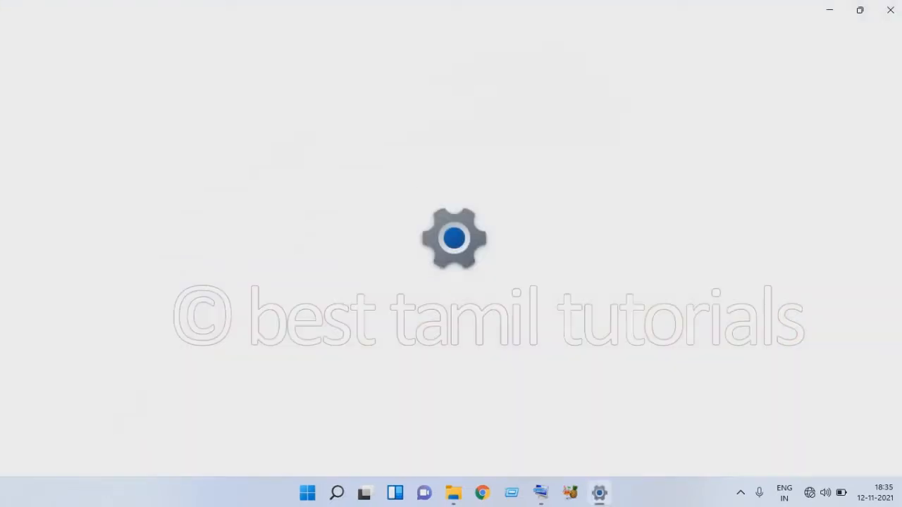
Bring up the Settings window and go to Personalization > Colors
left_click(599, 492)
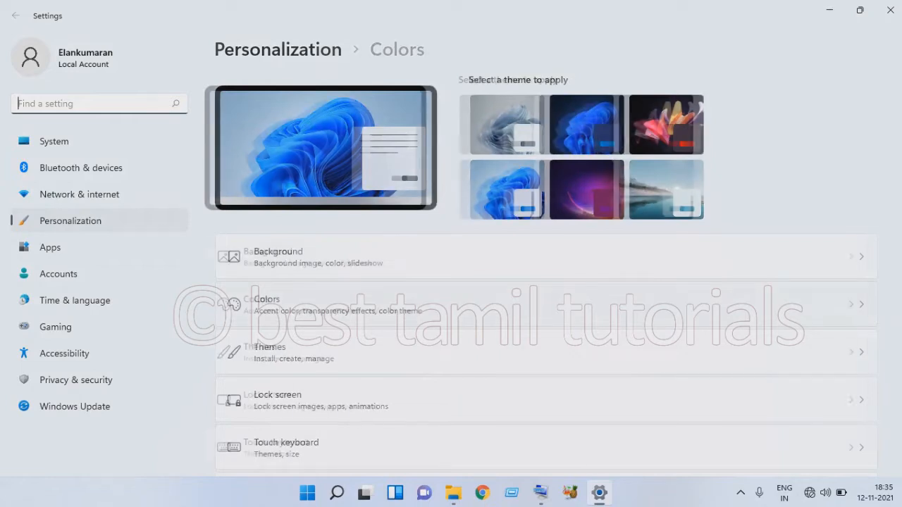
left_click(266, 299)
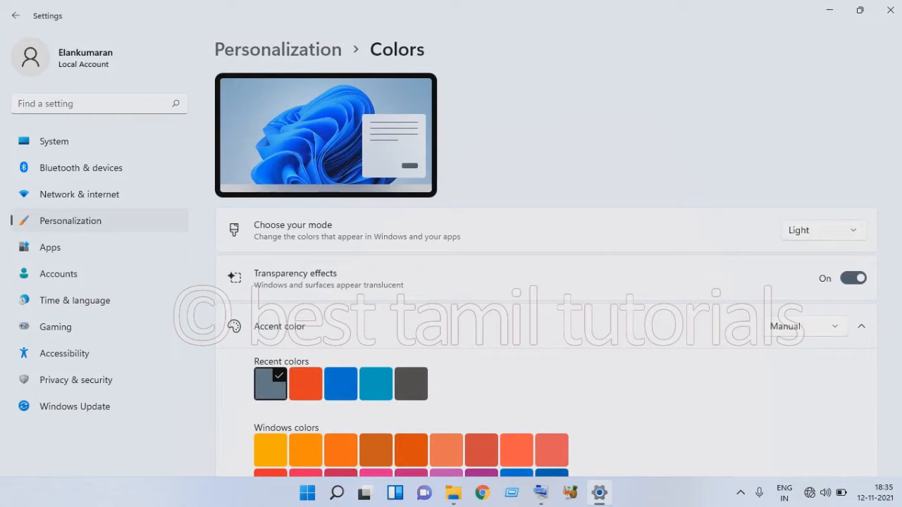
Open the Choose your mode dropdown, keep Light, and move to File Explorer's This PC
left_click(821, 230)
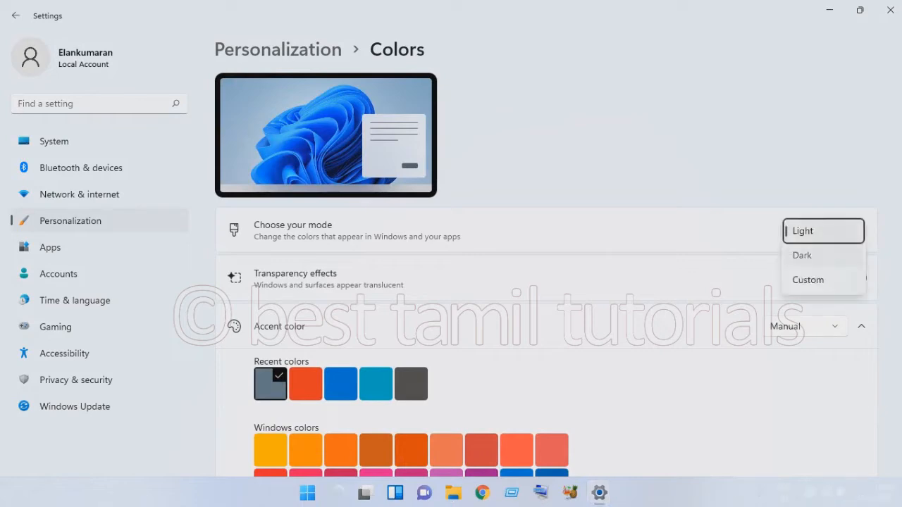
left_click(802, 255)
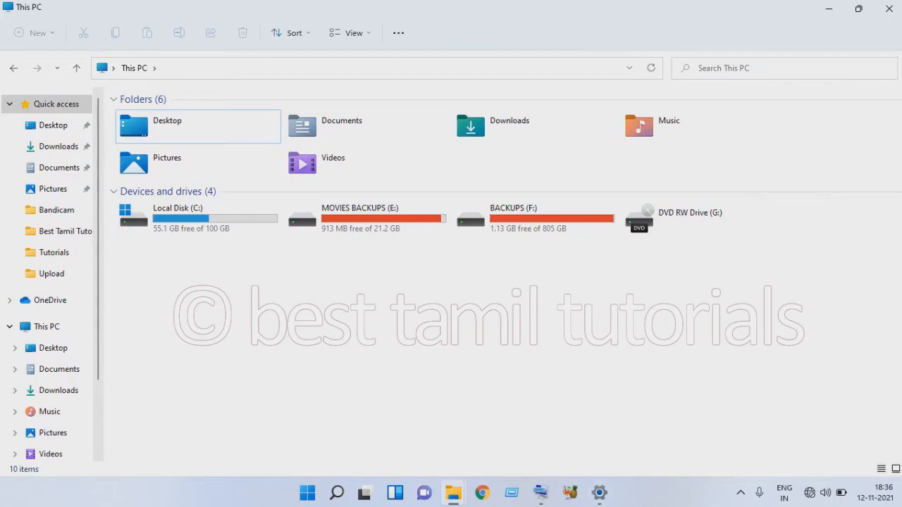
Return to the Colors page and set Choose your mode to Dark
left_click(598, 493)
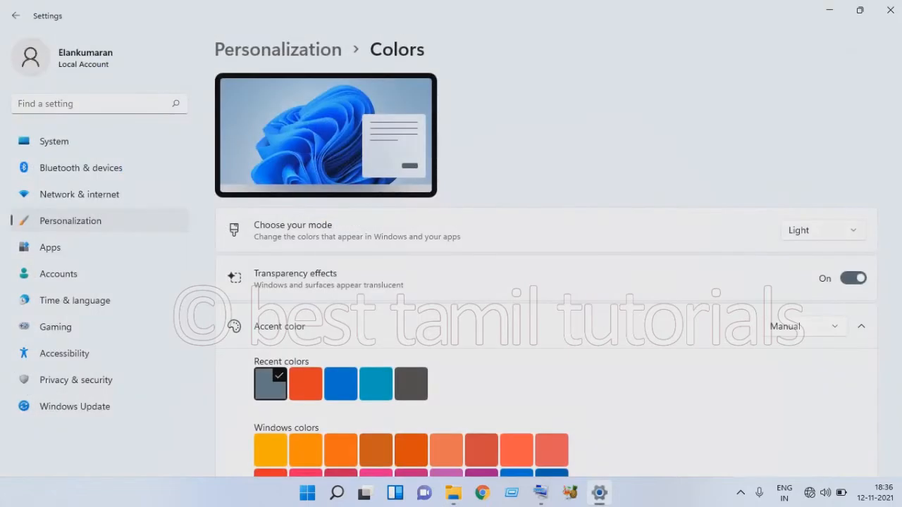
left_click(821, 230)
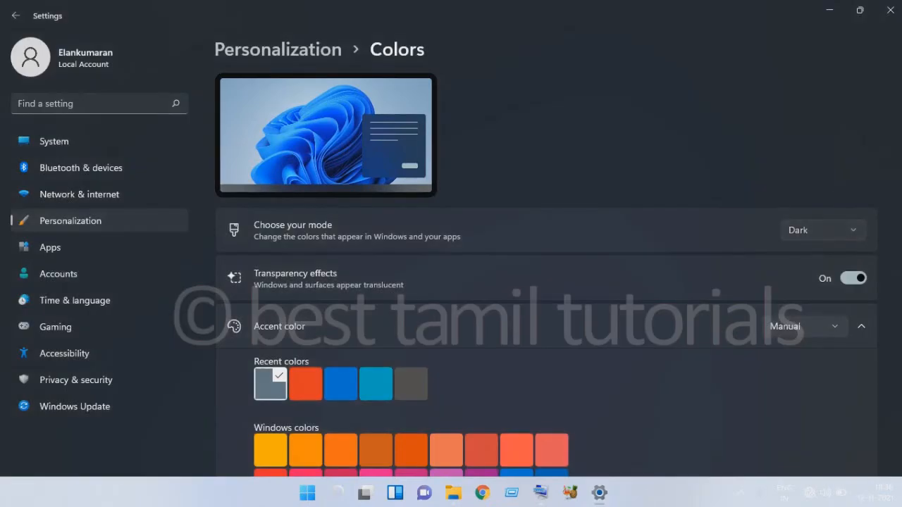
left_click(821, 230)
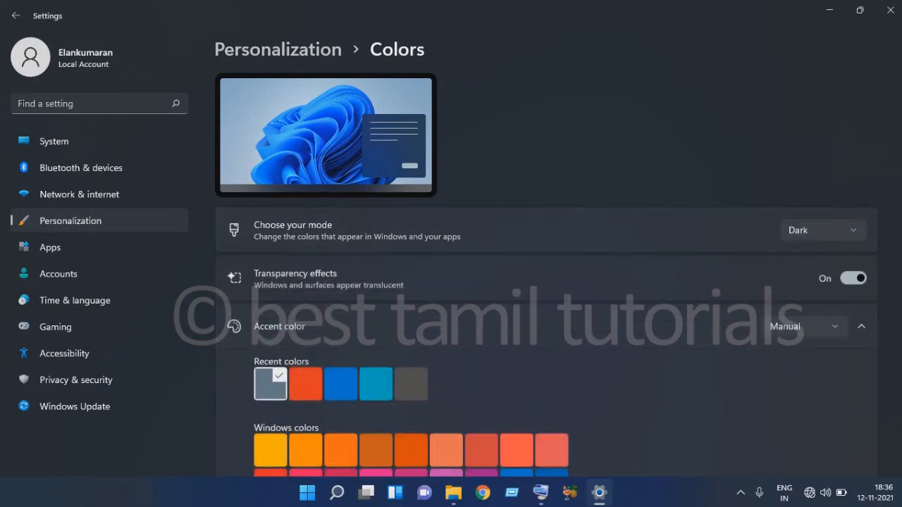
left_click(822, 230)
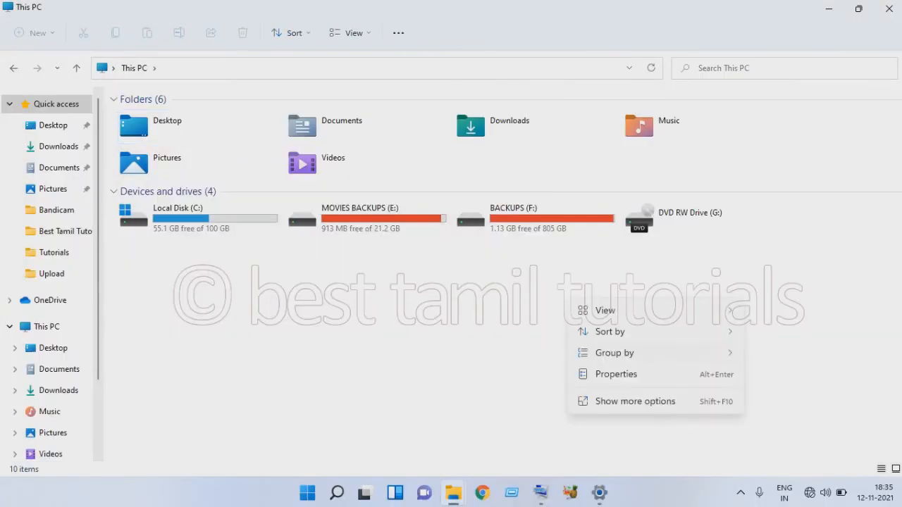
Dismiss File Explorer's context menu without choosing an option, leaving This PC shown
left_click(167, 126)
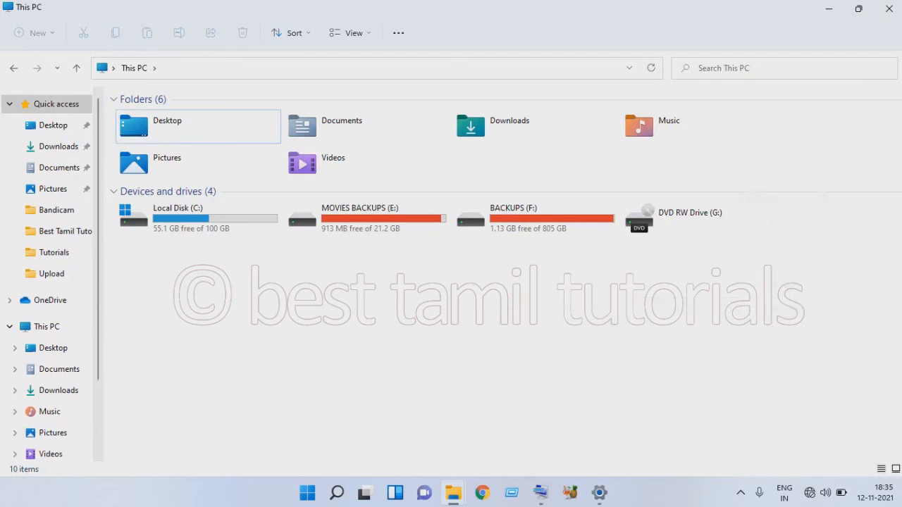